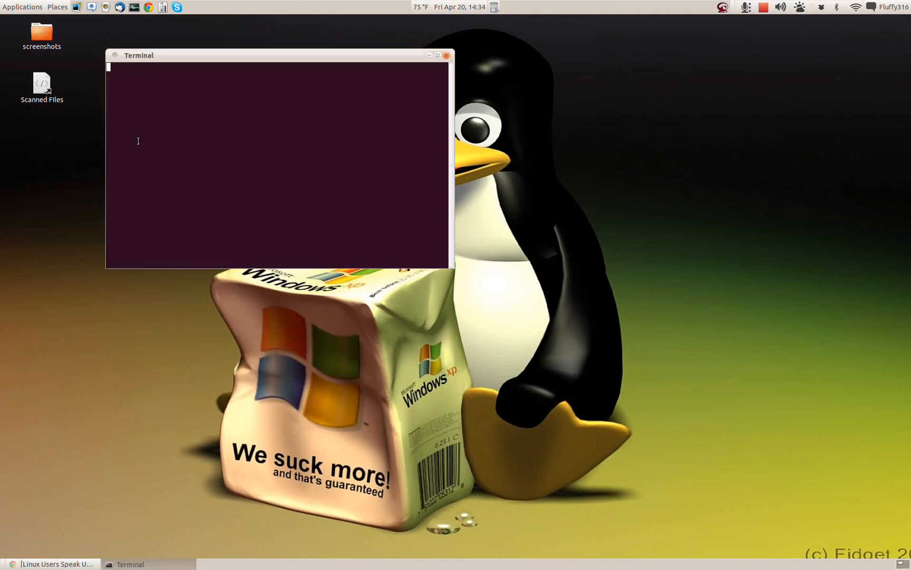
# Step: Run sudo apt-get install gparted (already newest version), then enter sudo gparted at the prompt
pyautogui.write('su')
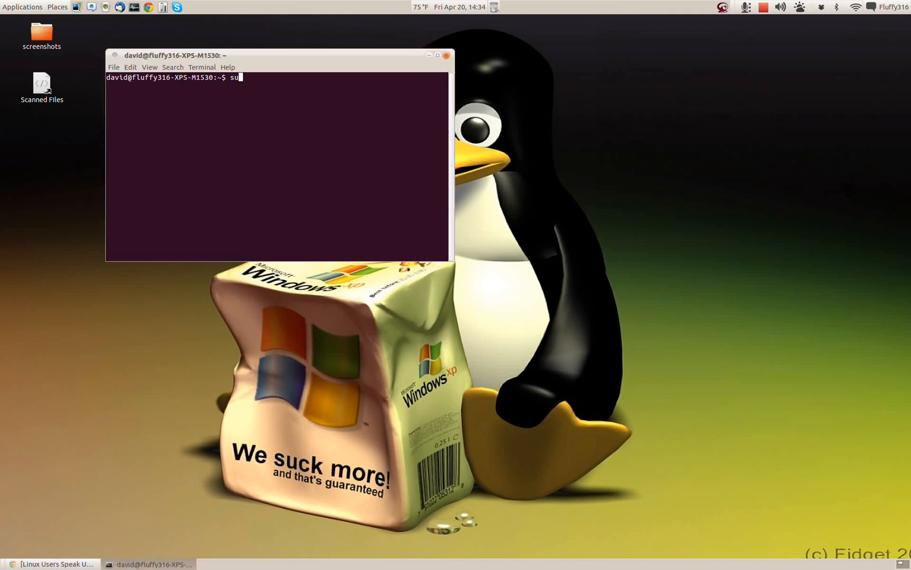
pyautogui.write('do')
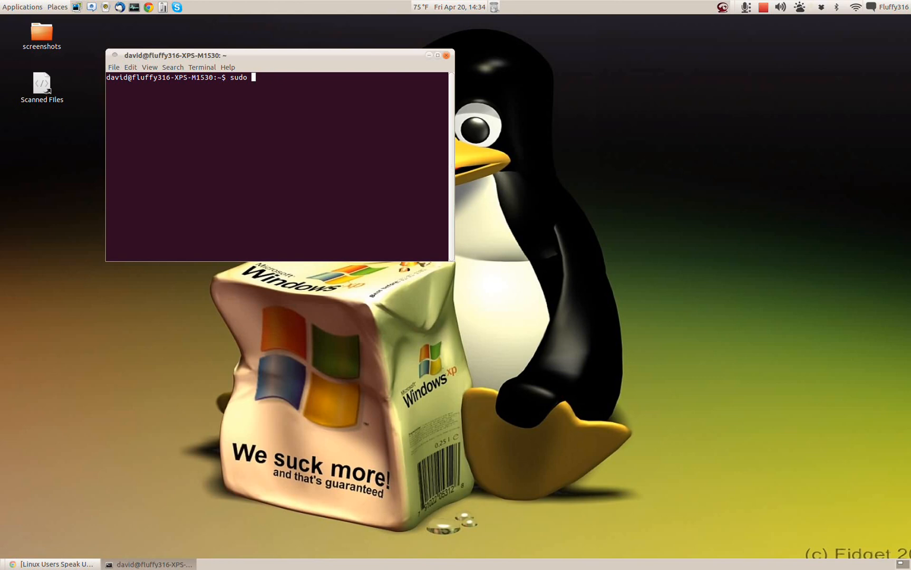
pyautogui.write('apt-get install gparte')
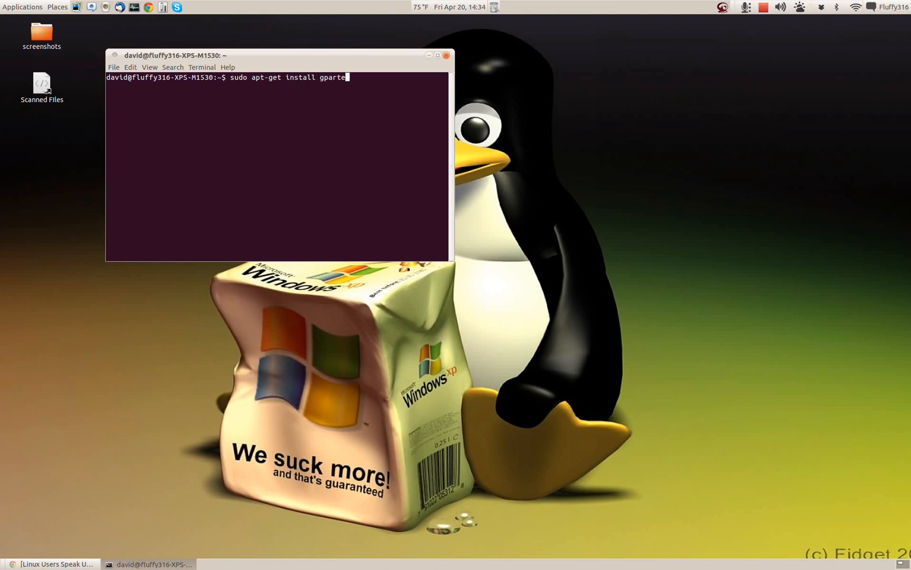
pyautogui.press('Return')
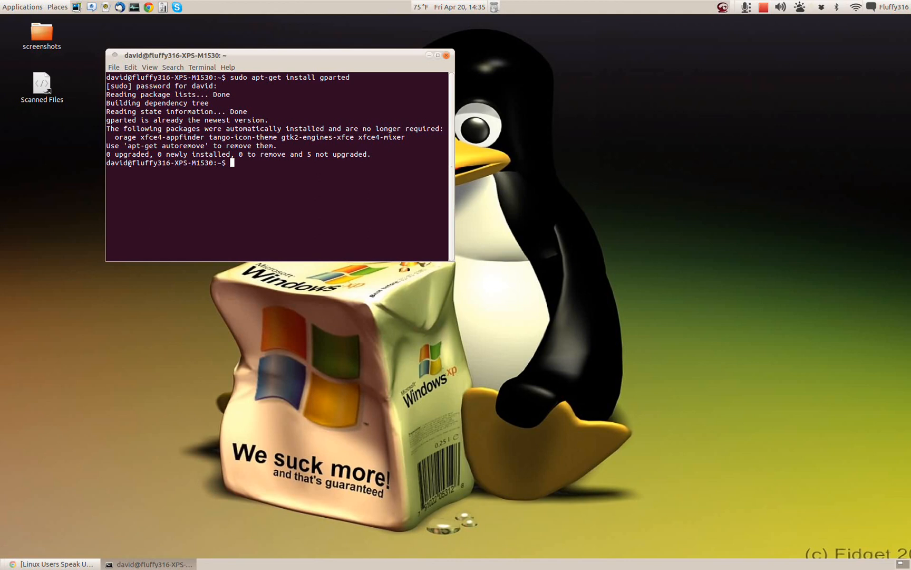
pyautogui.write('sudo gparte')
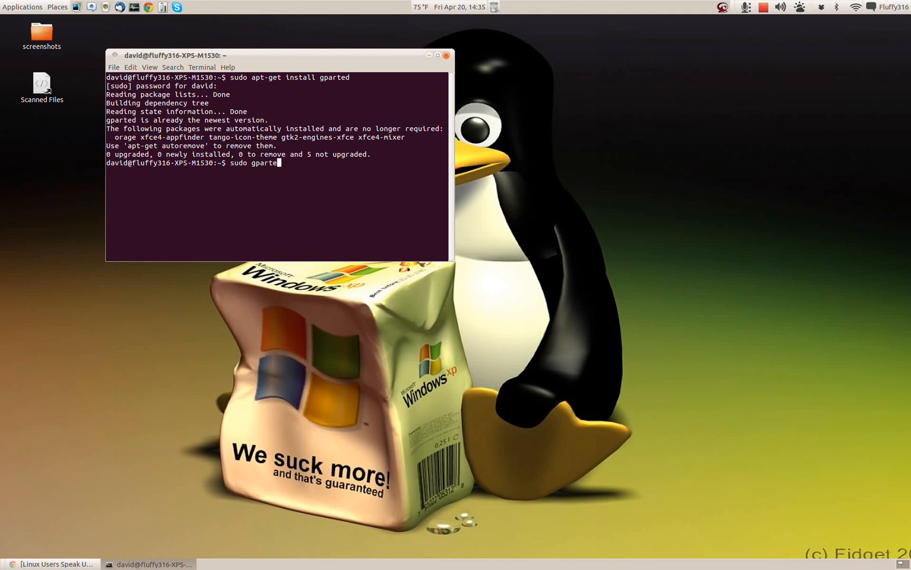
# Step: Launch GParted as administrator and switch the device to the 984 MiB drive /dev/sdb
pyautogui.press('Return')
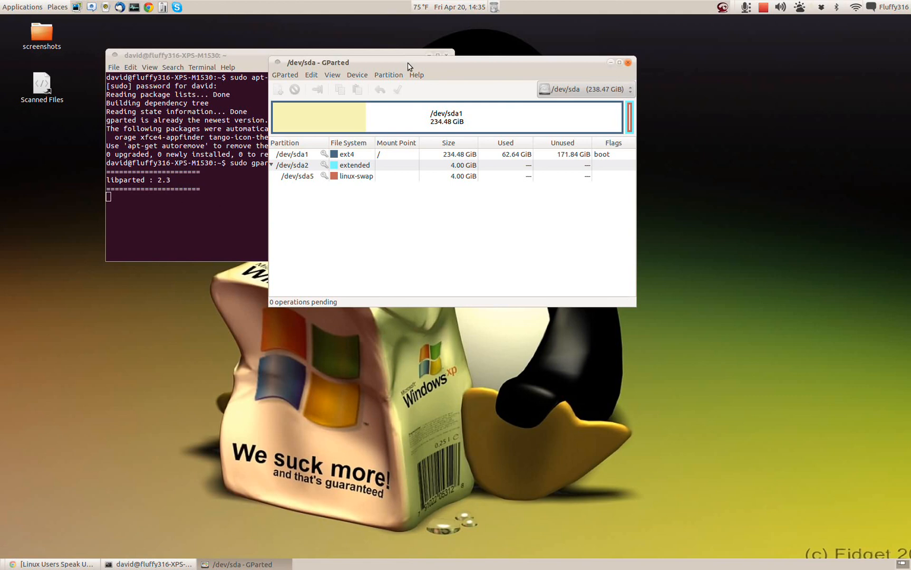
pyautogui.moveTo(538, 142)
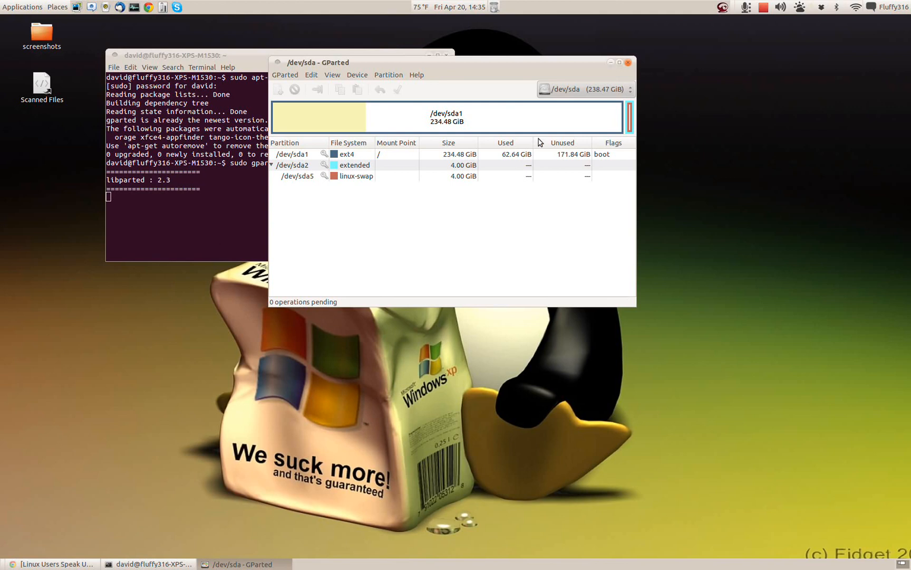
pyautogui.moveTo(314, 187)
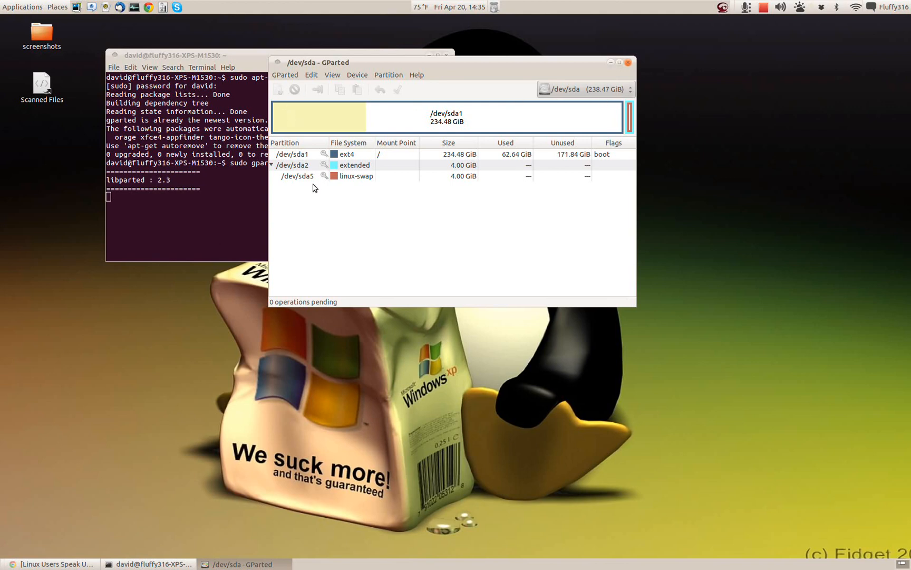
pyautogui.moveTo(576, 99)
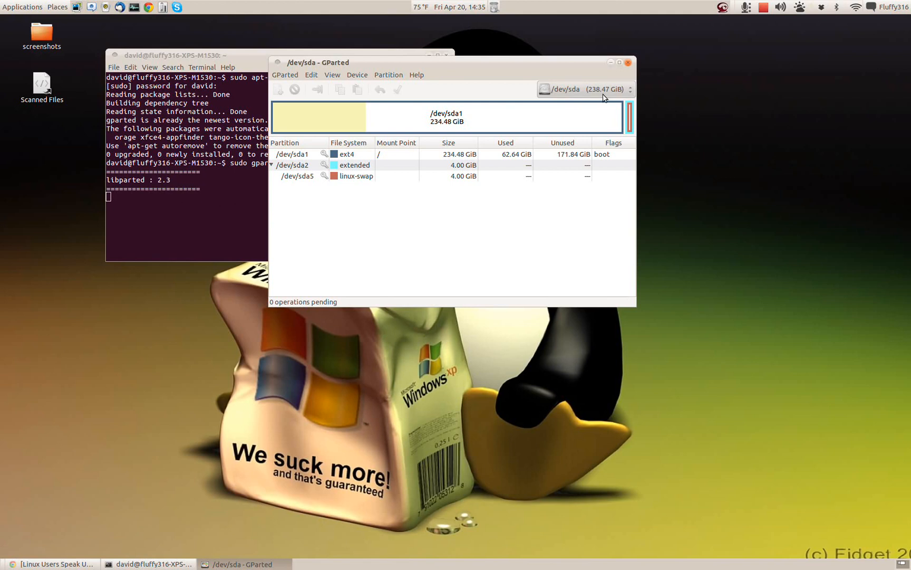
pyautogui.click(584, 89)
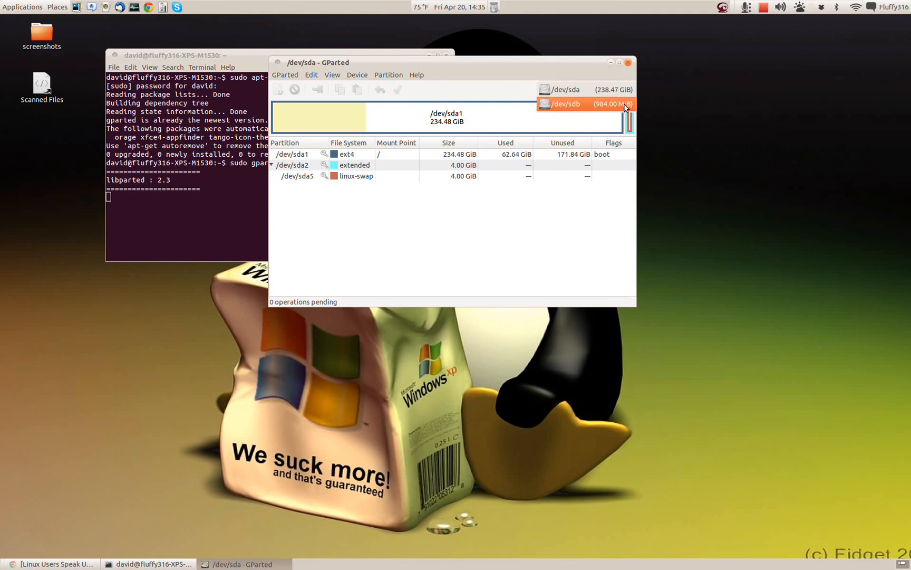
pyautogui.click(585, 104)
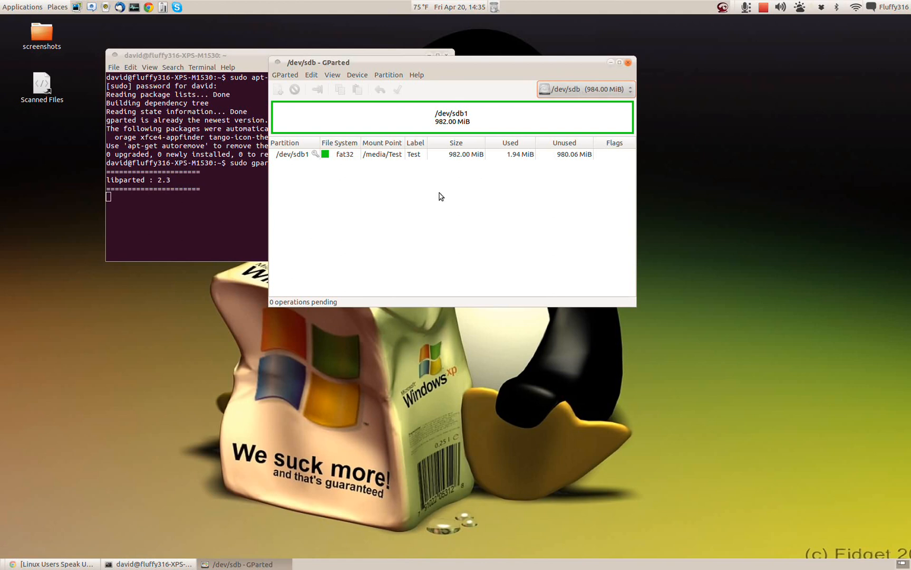
pyautogui.moveTo(363, 199)
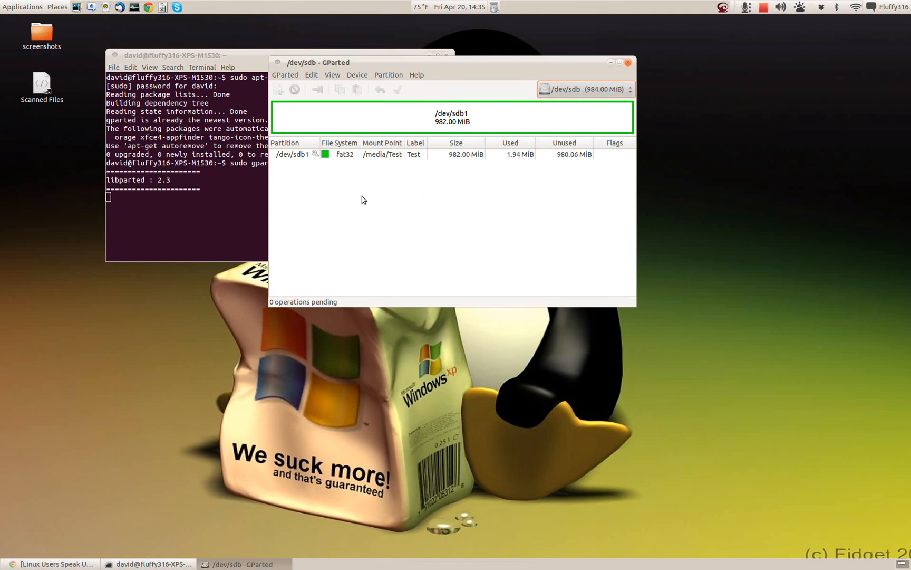
pyautogui.moveTo(351, 170)
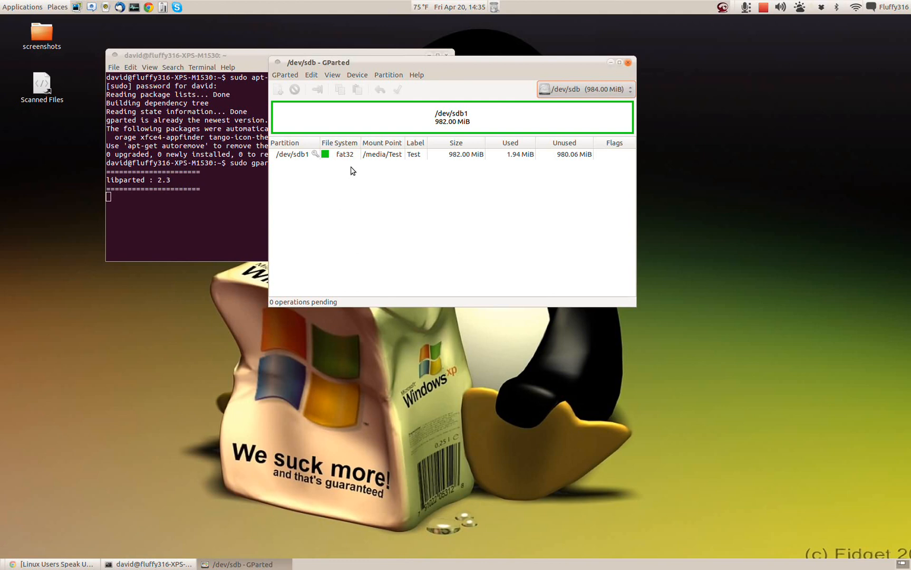
pyautogui.moveTo(339, 161)
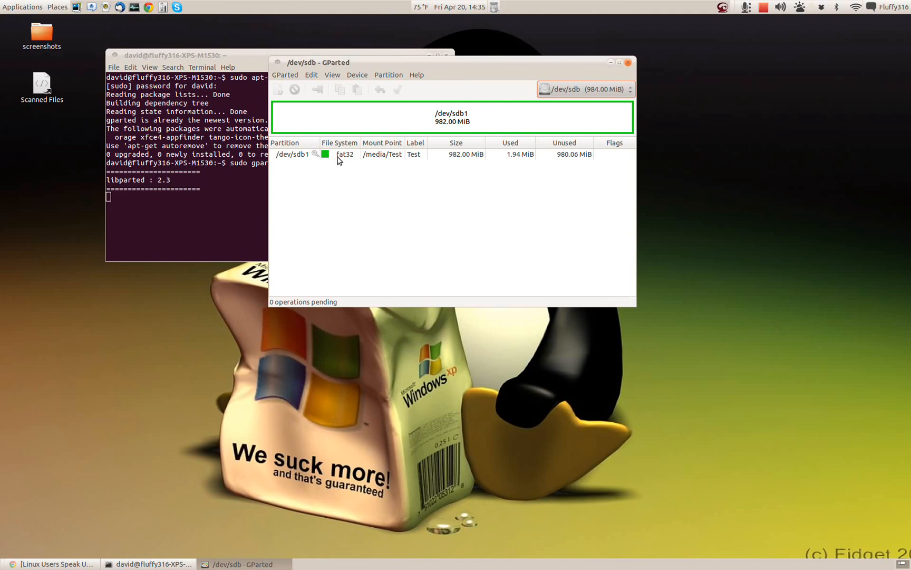
# Step: Unmount the fat32 partition /dev/sdb1 and queue its deletion, leaving 984 MiB unallocated
pyautogui.rightClick(340, 154)
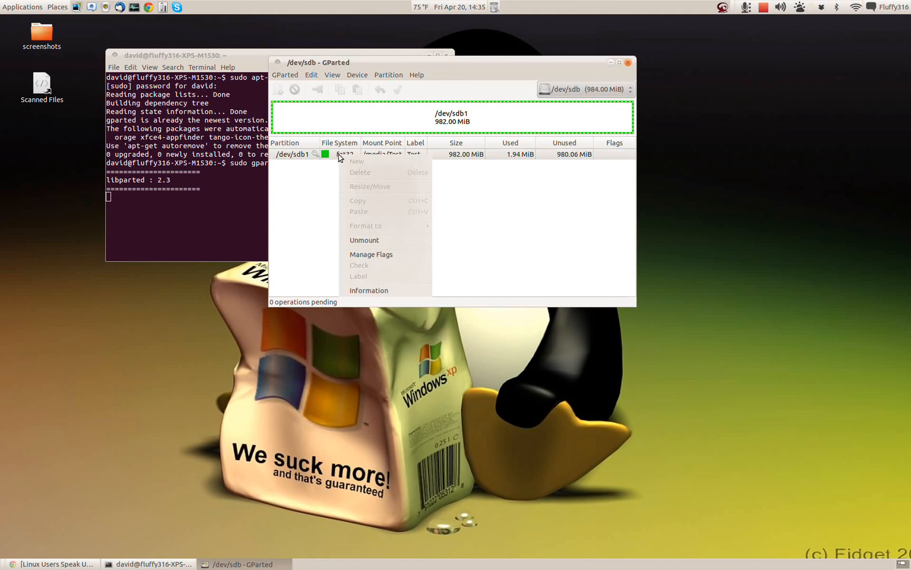
pyautogui.moveTo(363, 240)
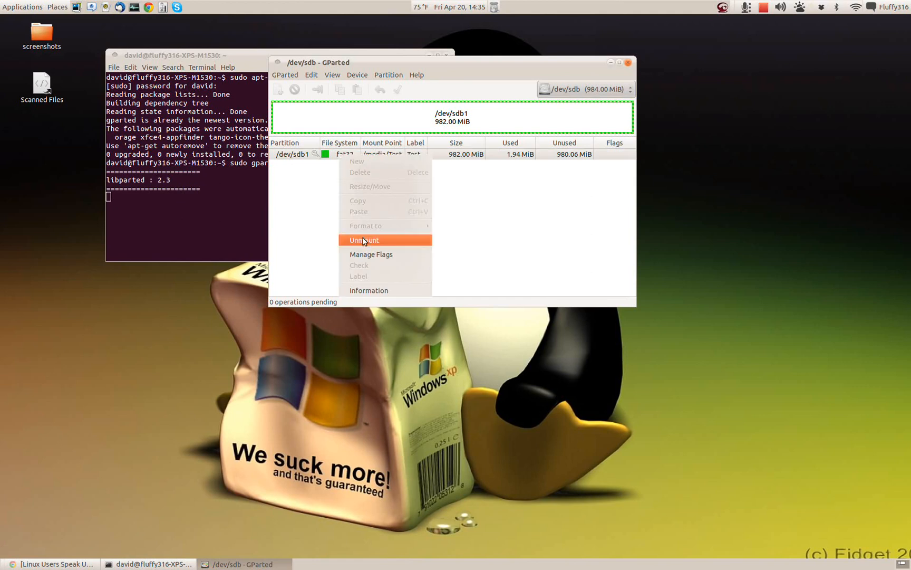
pyautogui.click(364, 239)
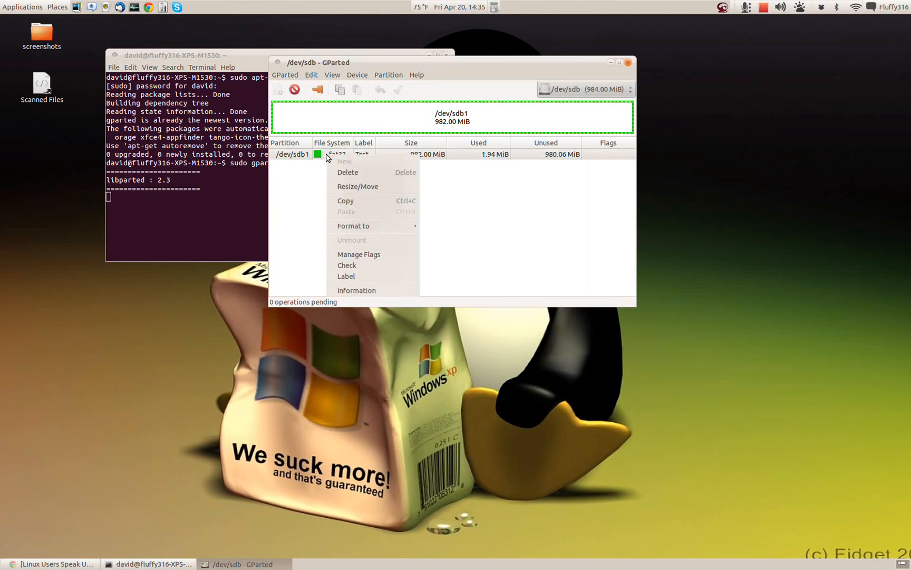
pyautogui.click(348, 172)
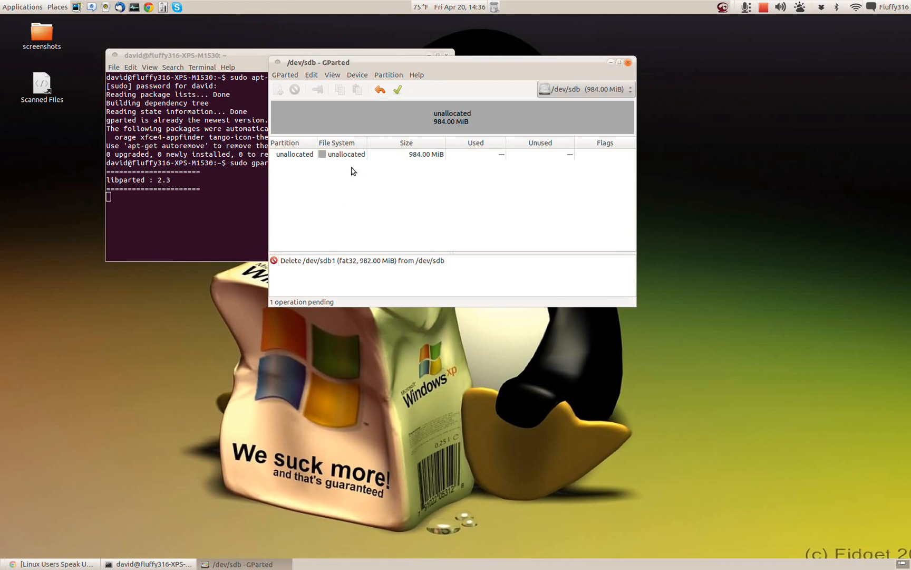
# Step: Add a new 256 MiB linux-swap partition labelled swap to the pending operations
pyautogui.click(278, 89)
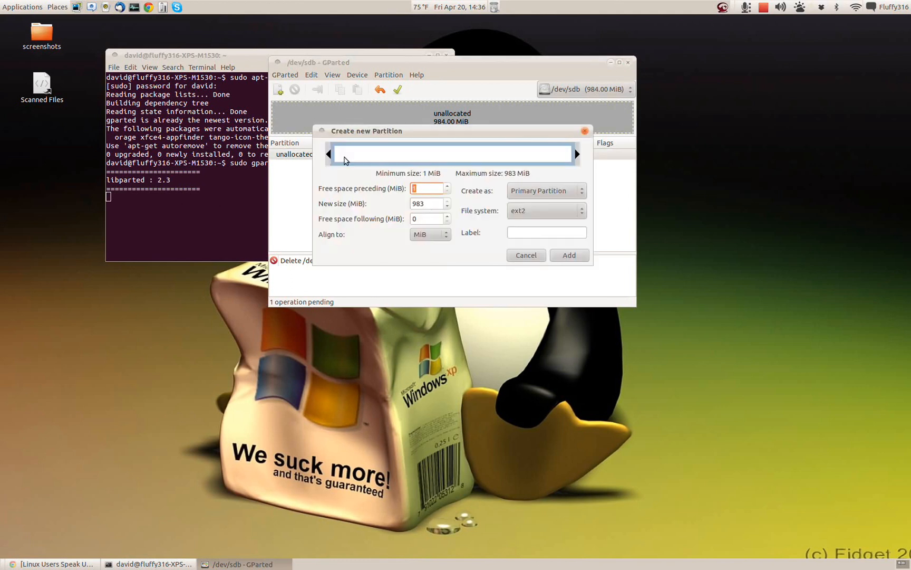
pyautogui.click(427, 203)
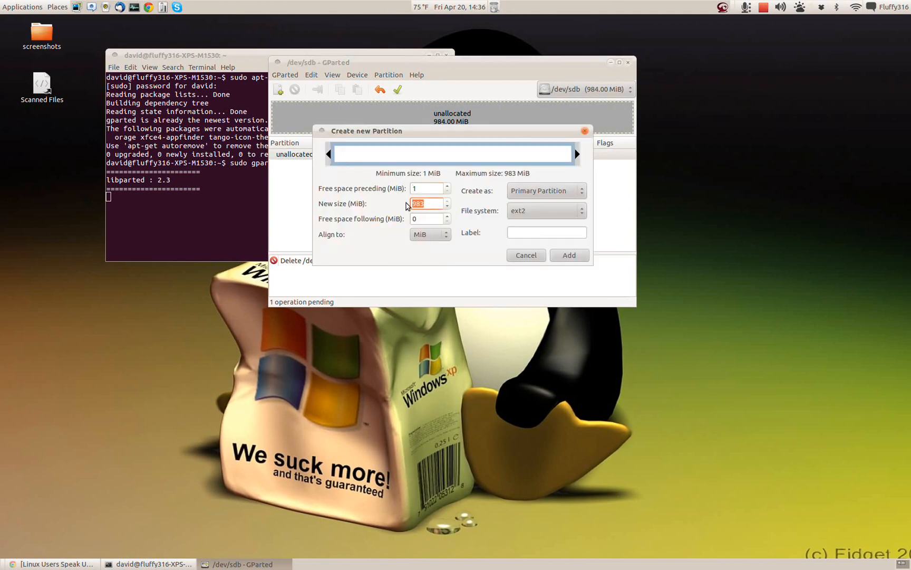
pyautogui.write('256')
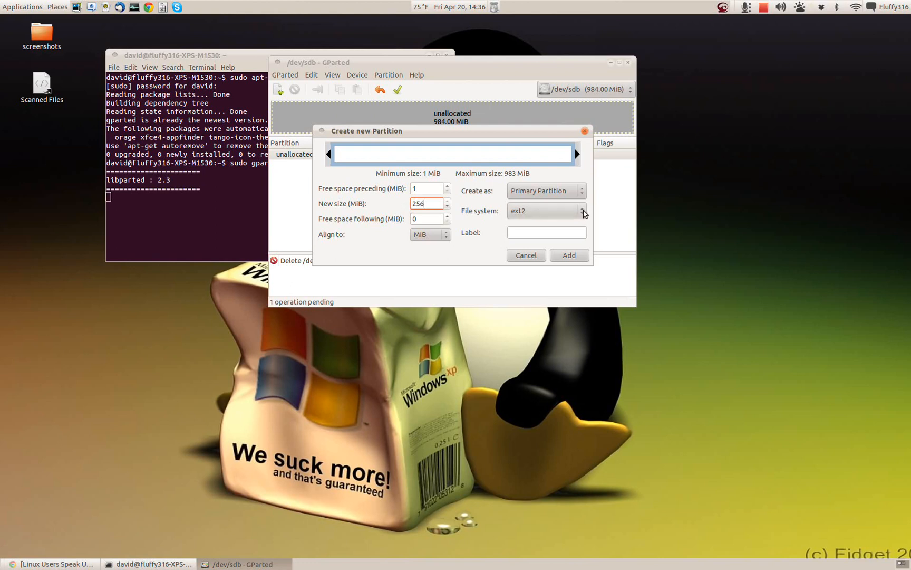
pyautogui.click(583, 210)
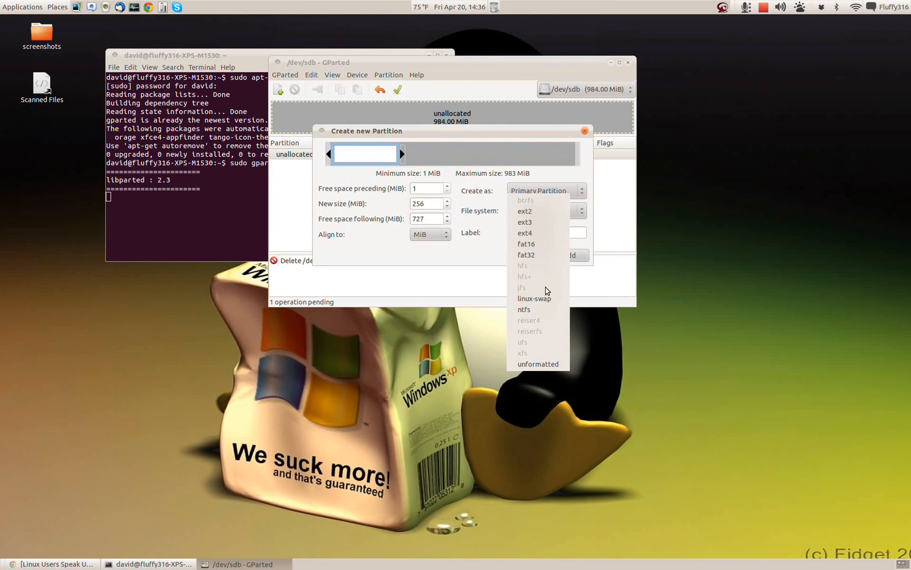
pyautogui.click(533, 298)
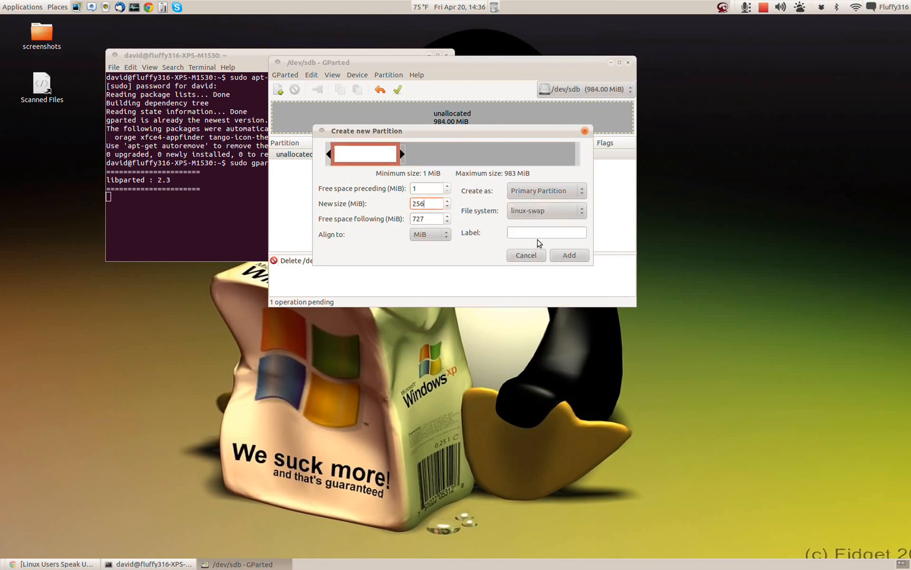
pyautogui.write('swa')
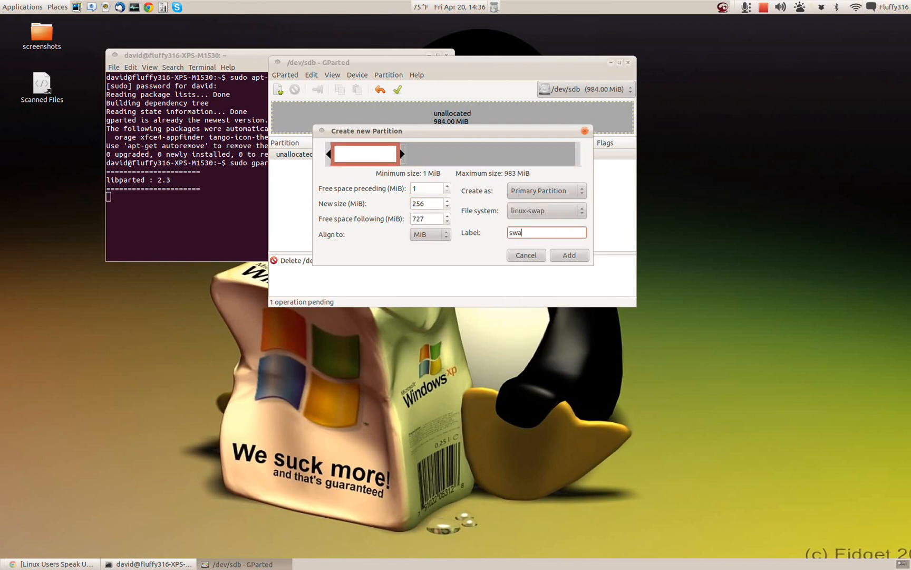
pyautogui.click(568, 254)
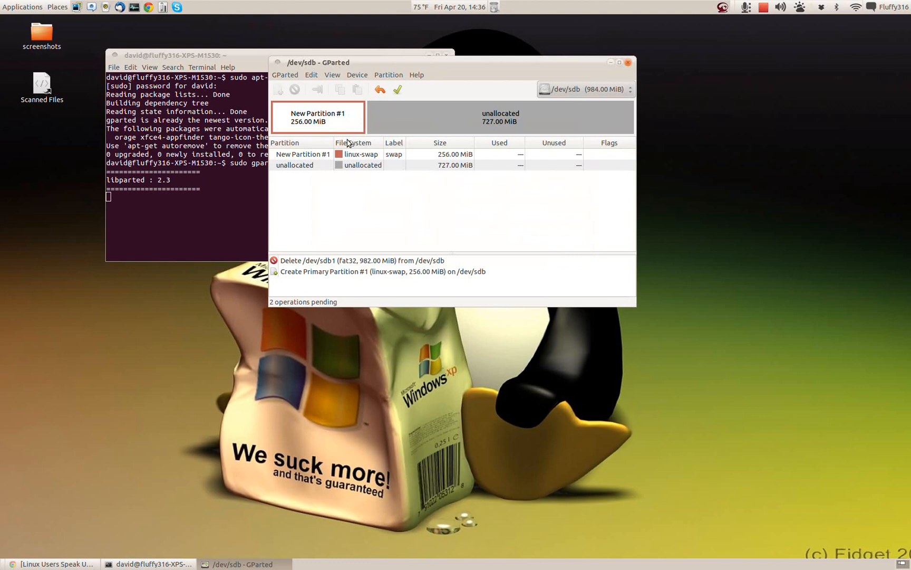
# Step: Add a 726 MiB ext3 partition labelled JFFS in the remaining unallocated space
pyautogui.click(349, 165)
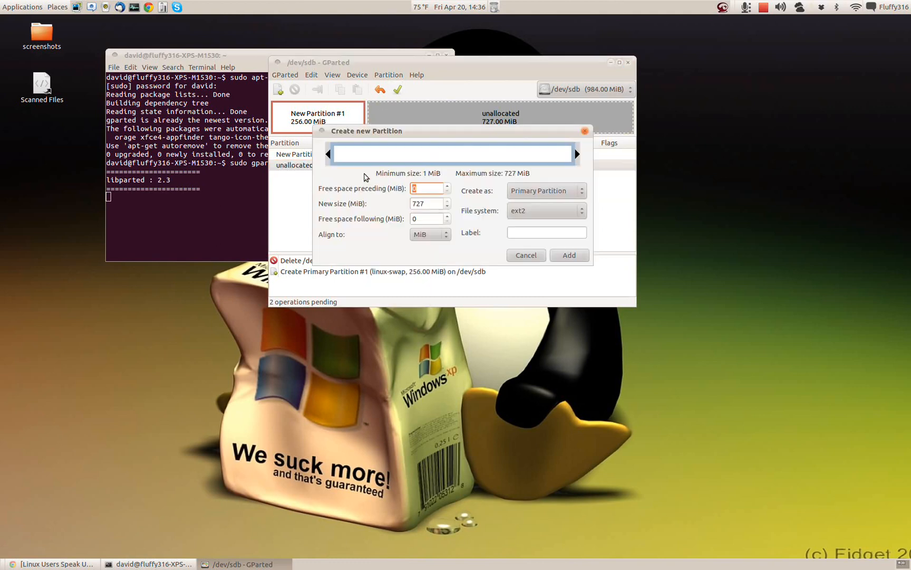
pyautogui.moveTo(588, 223)
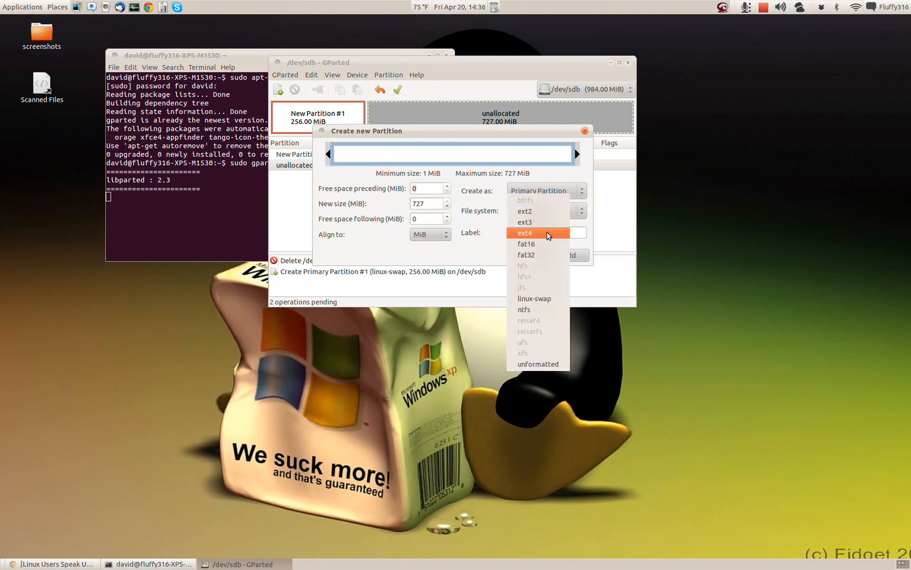
pyautogui.click(526, 221)
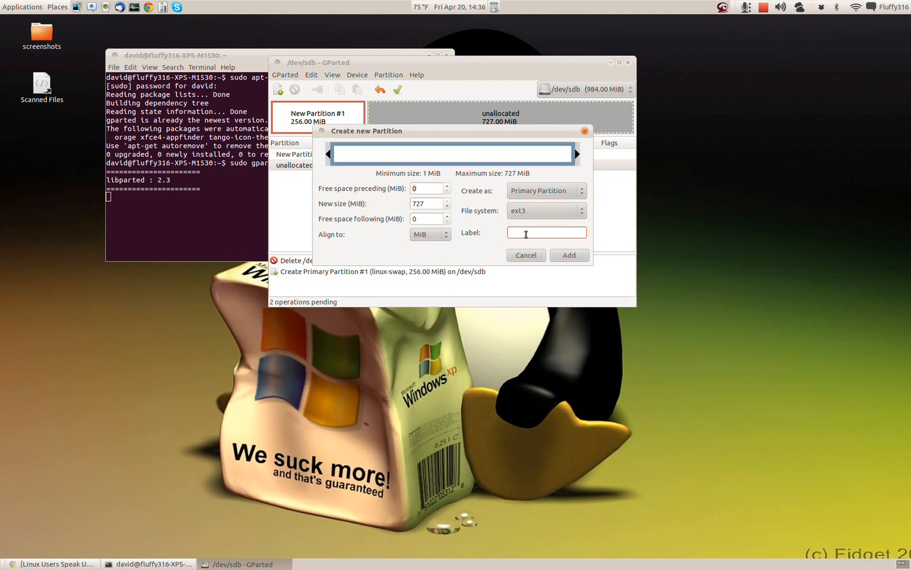
pyautogui.write('JFFS')
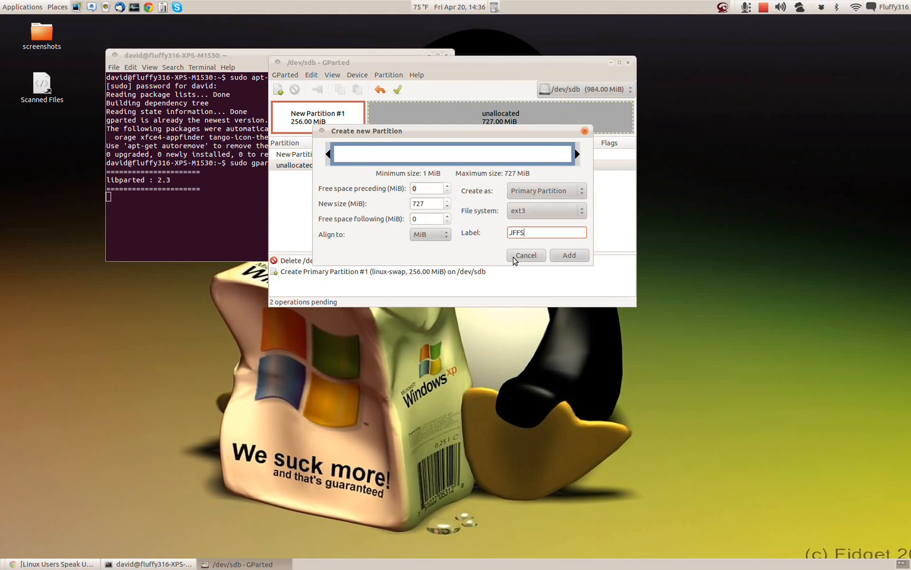
pyautogui.moveTo(487, 255)
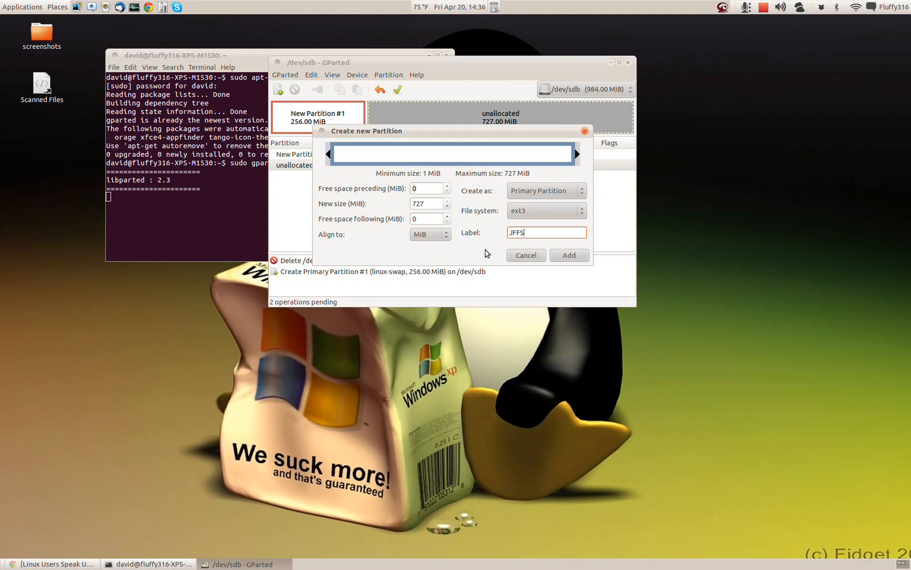
pyautogui.click(568, 254)
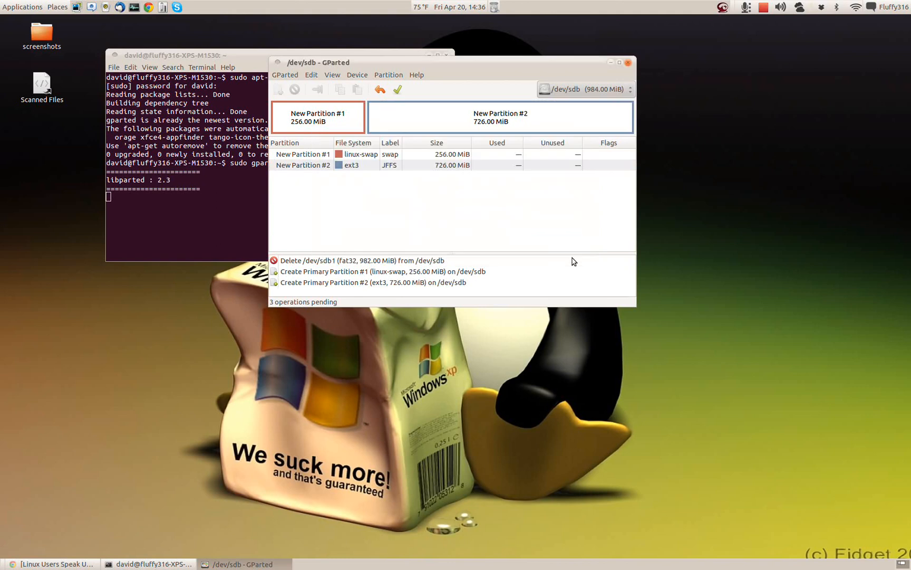
pyautogui.moveTo(499, 260)
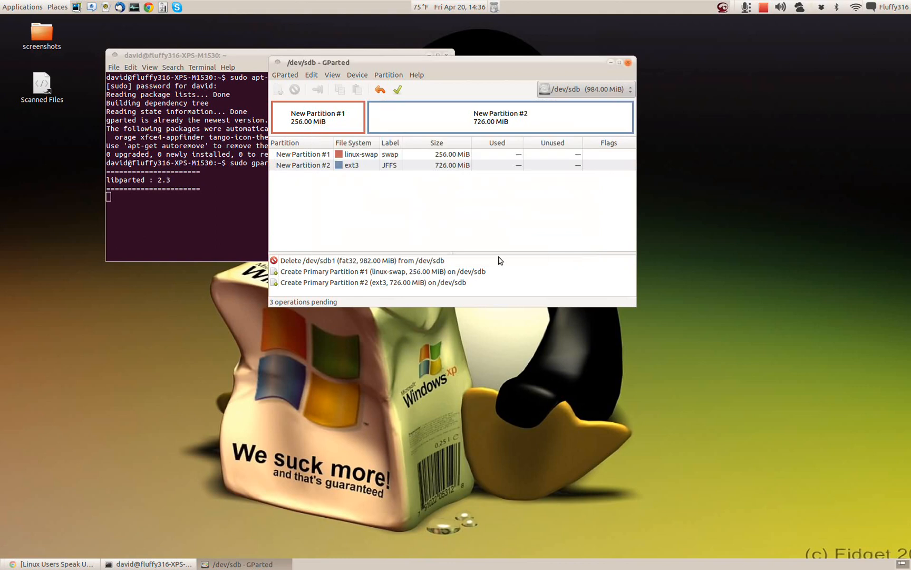
pyautogui.moveTo(340, 265)
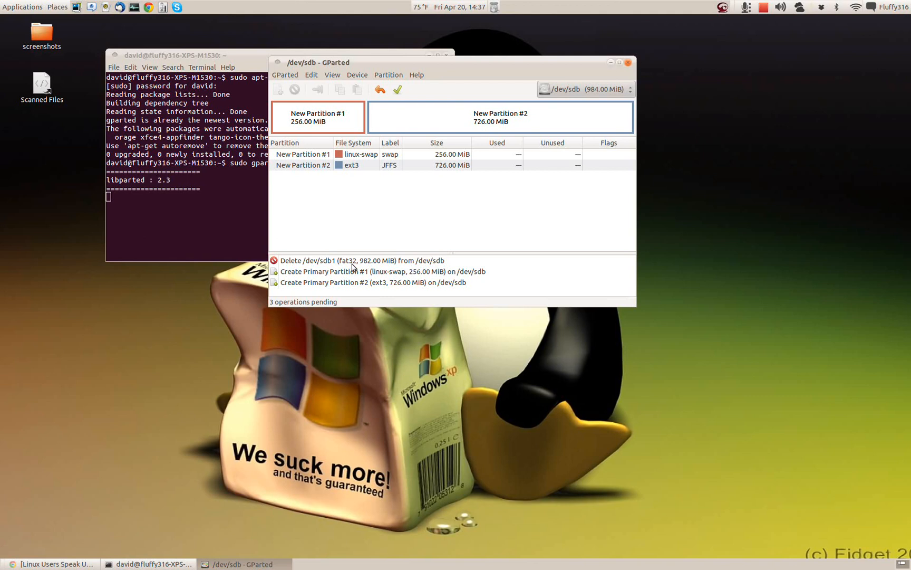
pyautogui.moveTo(348, 267)
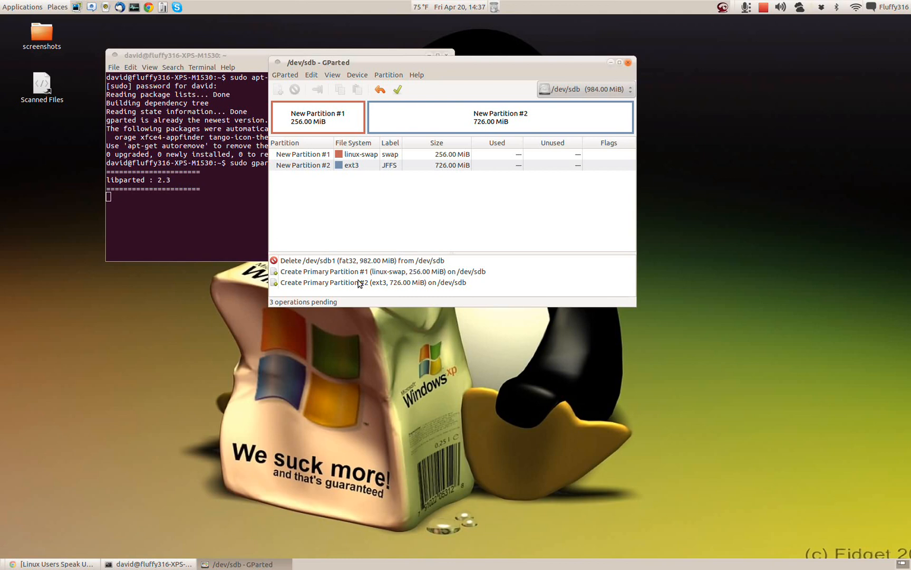
pyautogui.moveTo(415, 281)
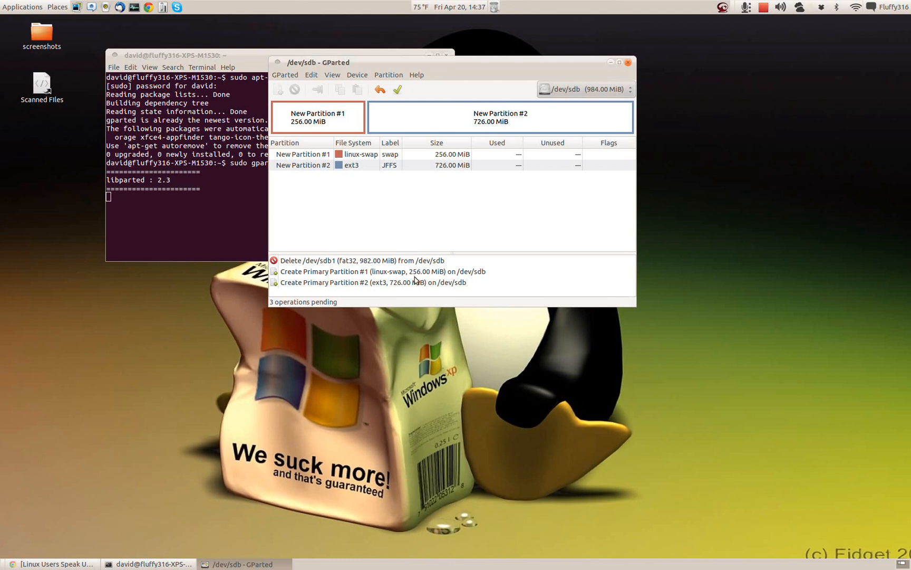
pyautogui.moveTo(287, 287)
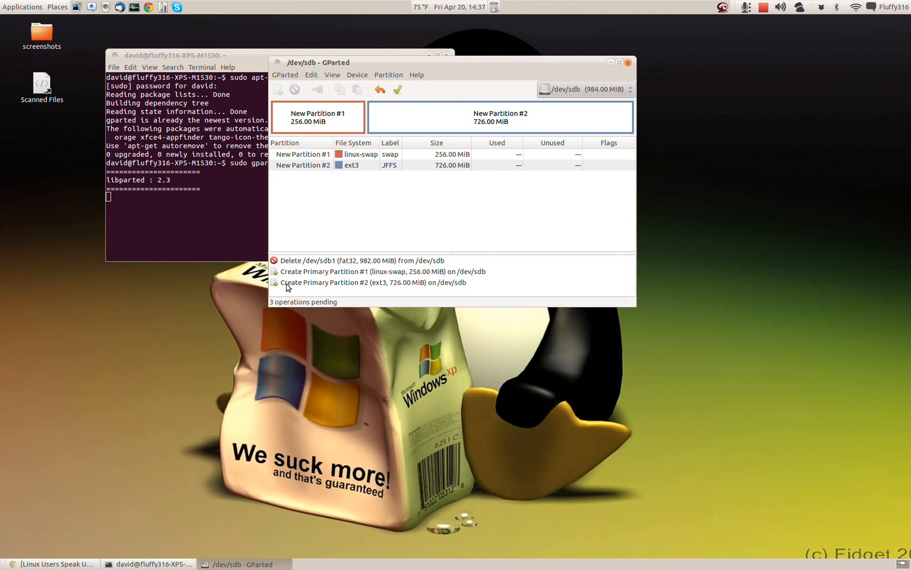
pyautogui.moveTo(299, 310)
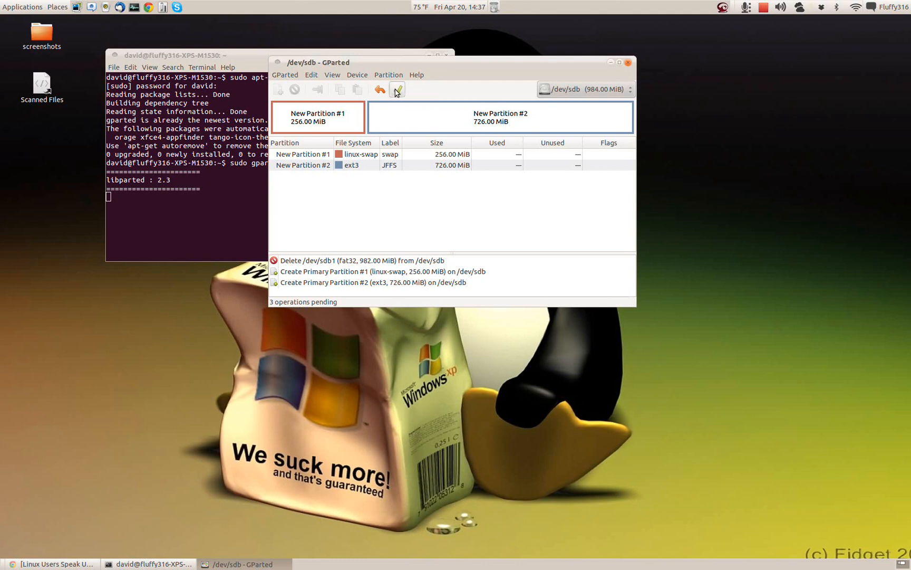
# Step: Apply all three pending operations despite the data-loss warning and close the success report
pyautogui.click(398, 89)
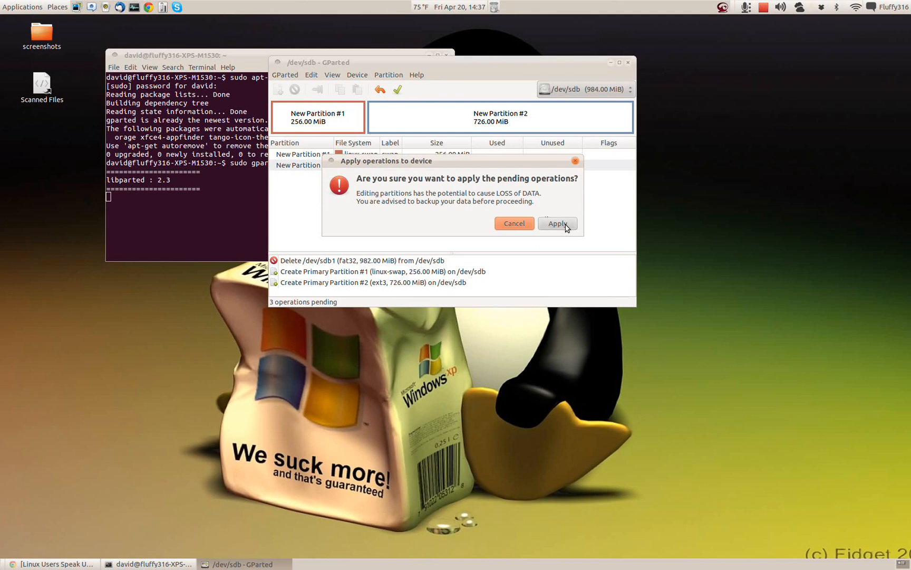
pyautogui.click(556, 223)
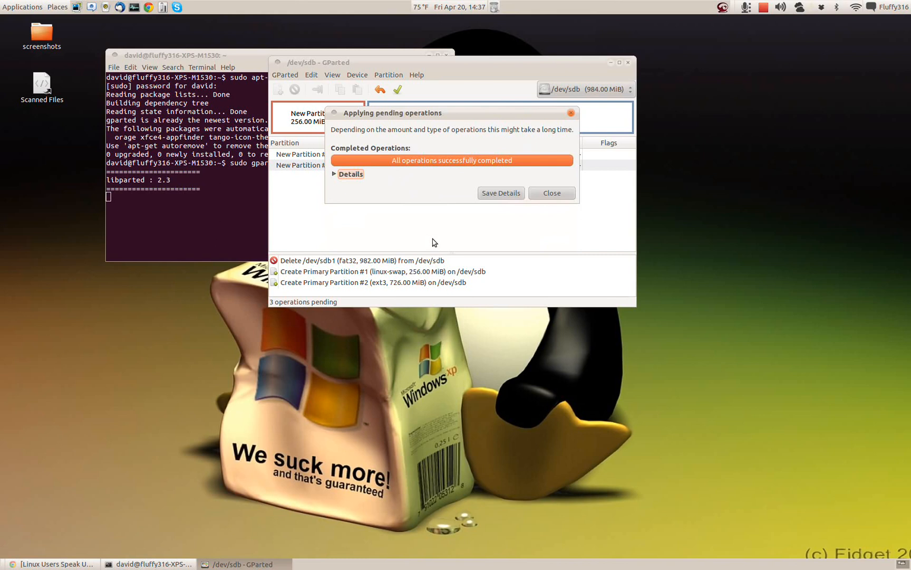
pyautogui.click(551, 192)
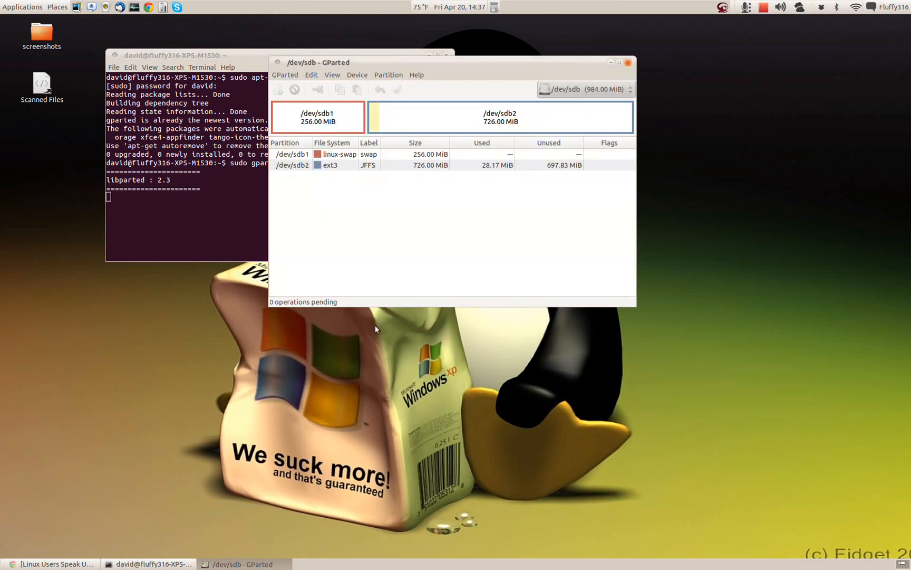
pyautogui.moveTo(400, 186)
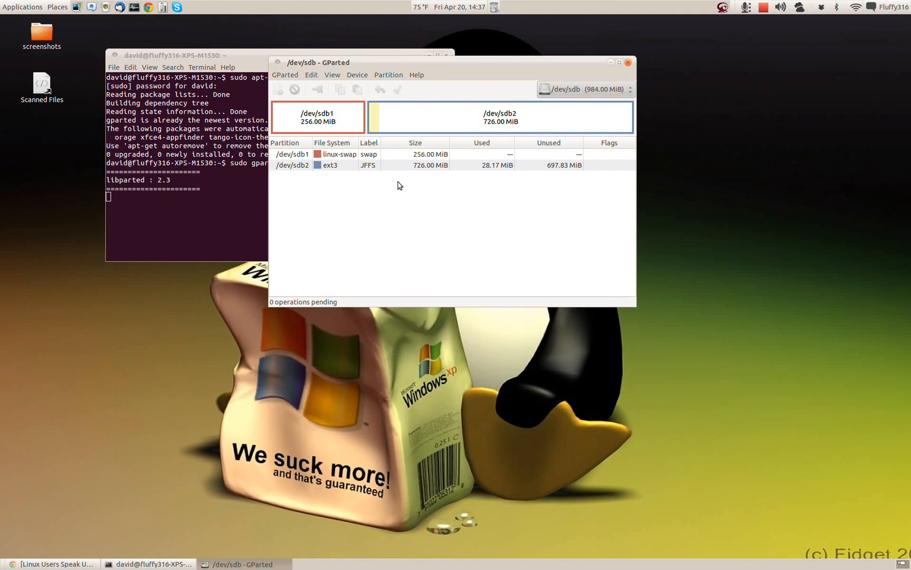
pyautogui.moveTo(418, 161)
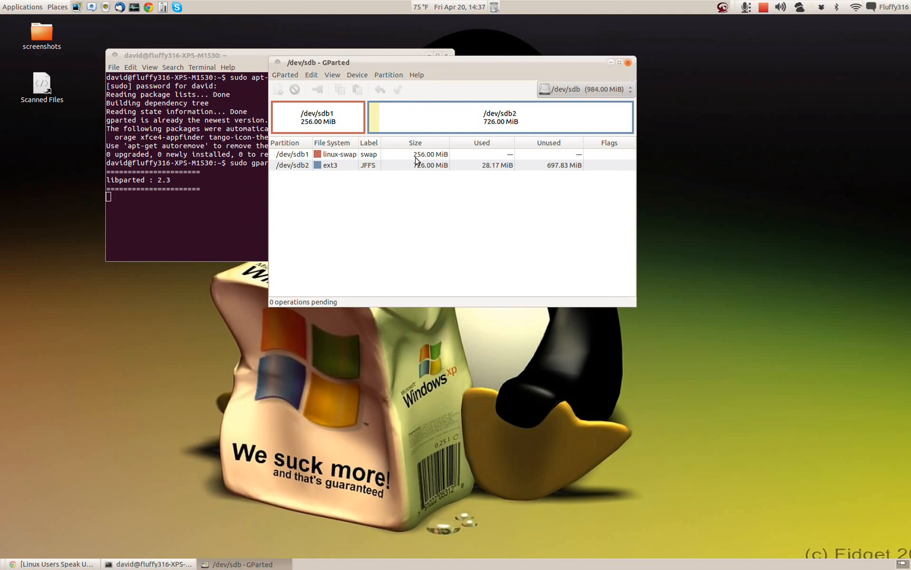
pyautogui.moveTo(358, 162)
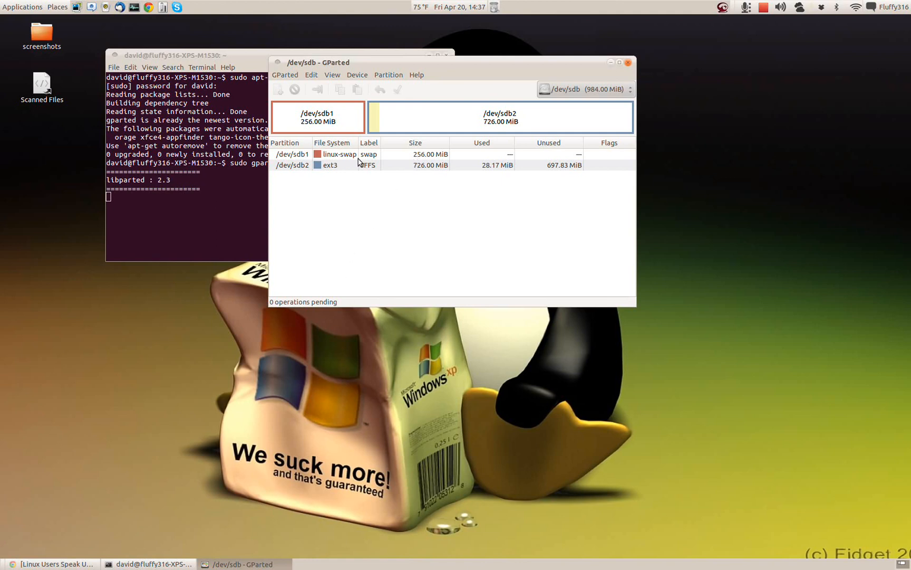